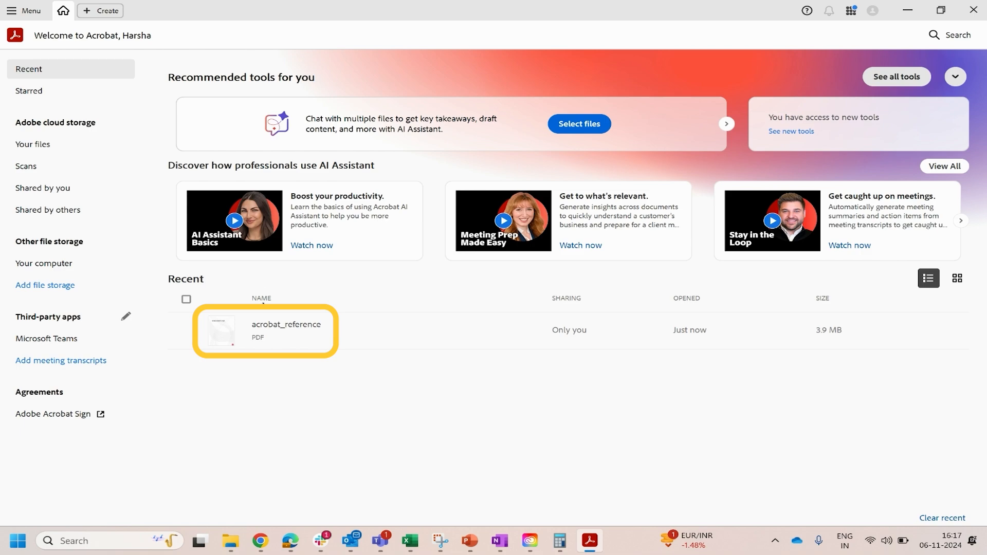
- Select acrobat_reference in the Recent list, dismiss the chat tip, and open the PDF
{"action": "left_click", "coordinate": [286, 330]}
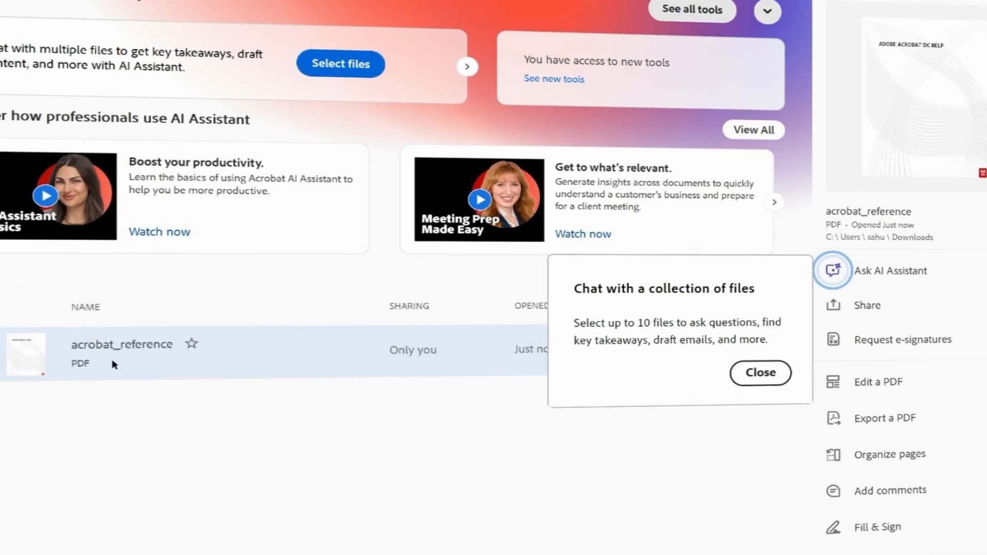
{"action": "left_click", "coordinate": [760, 373]}
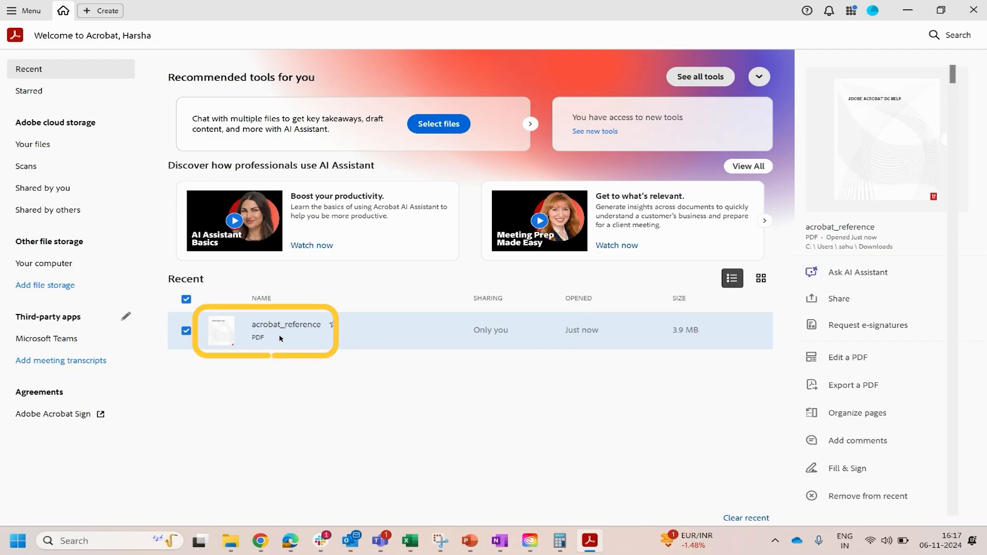
{"action": "double_click", "coordinate": [221, 330]}
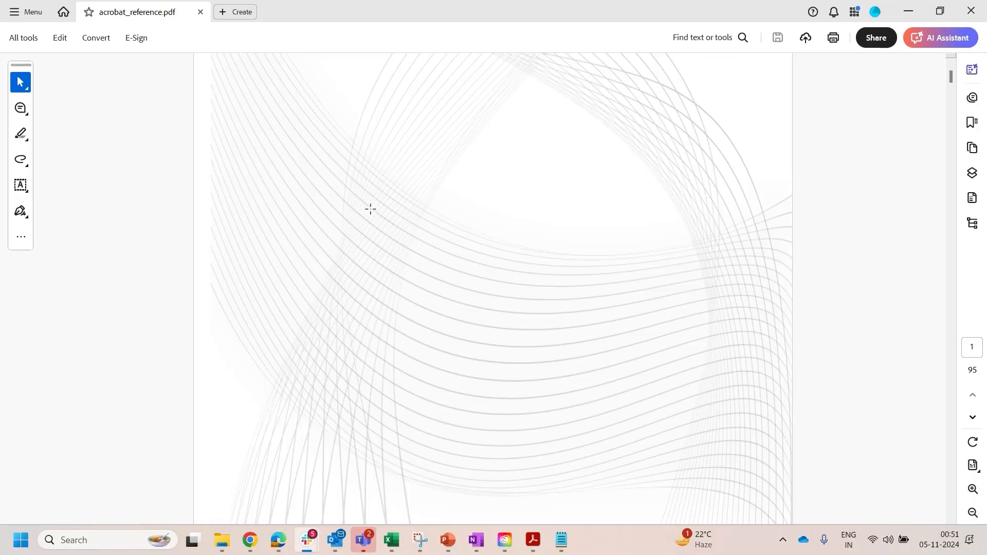
- Scroll to Chapter 1 and open the AI Assistant showing the document overview
{"action": "scroll", "scroll_direction": "down", "scroll_amount": 3}
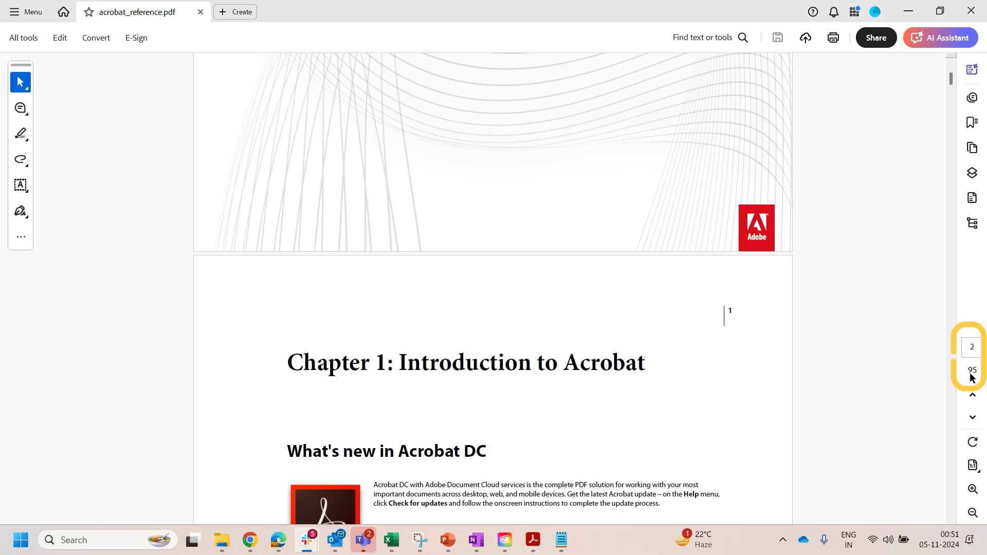
{"action": "mouse_move", "coordinate": [903, 95]}
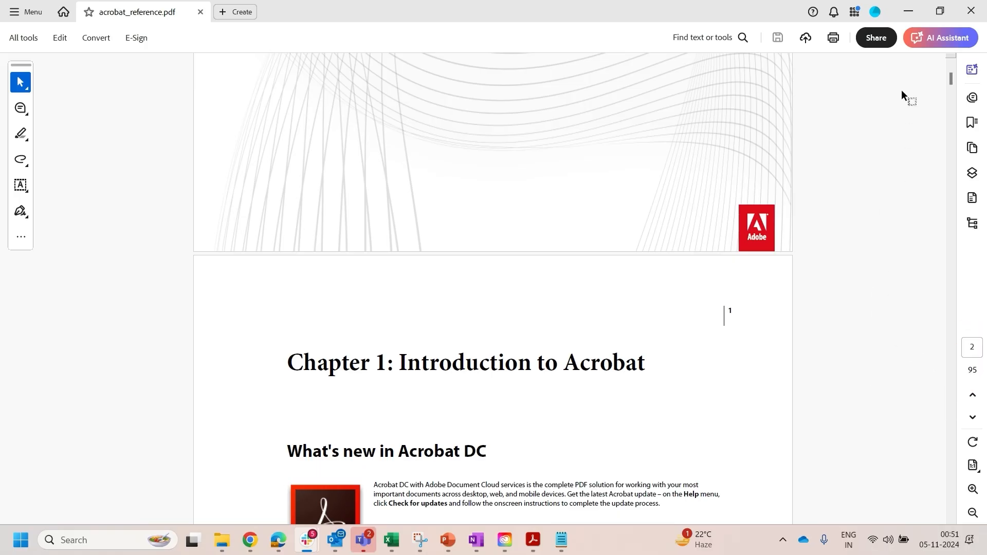
{"action": "left_click", "coordinate": [939, 37]}
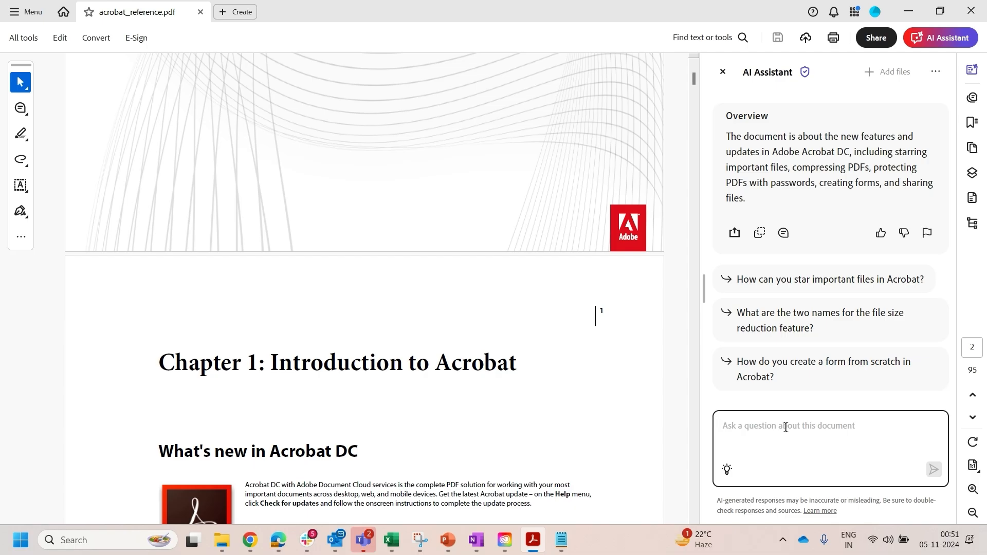
- Ask the AI Assistant 'Create a table of contents for this file.'
{"action": "type", "text": "Create"}
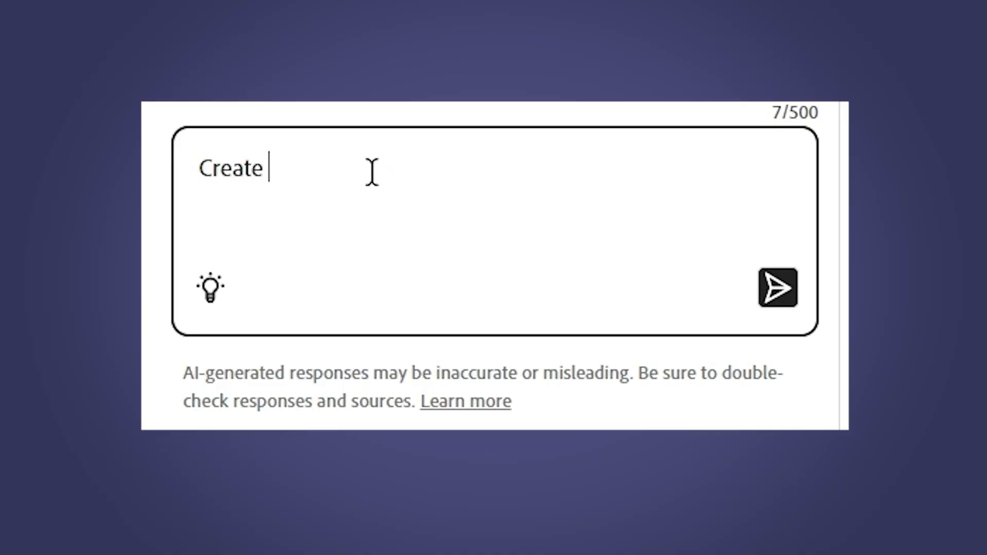
{"action": "type", "text": "a table of con"}
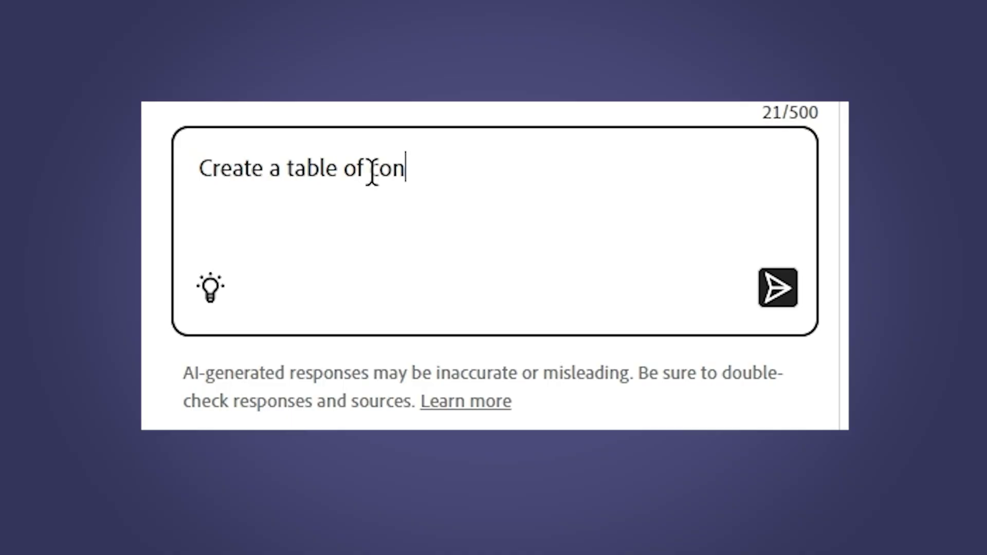
{"action": "type", "text": "tents for t"}
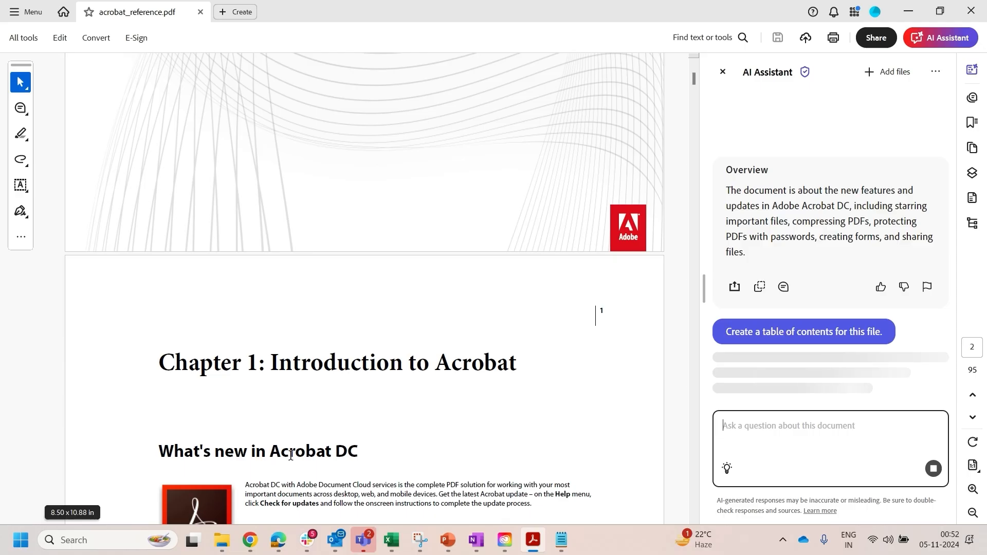
- Scroll the generated table of contents and follow citation 64 to the zoom tools section
{"action": "left_click", "coordinate": [803, 332]}
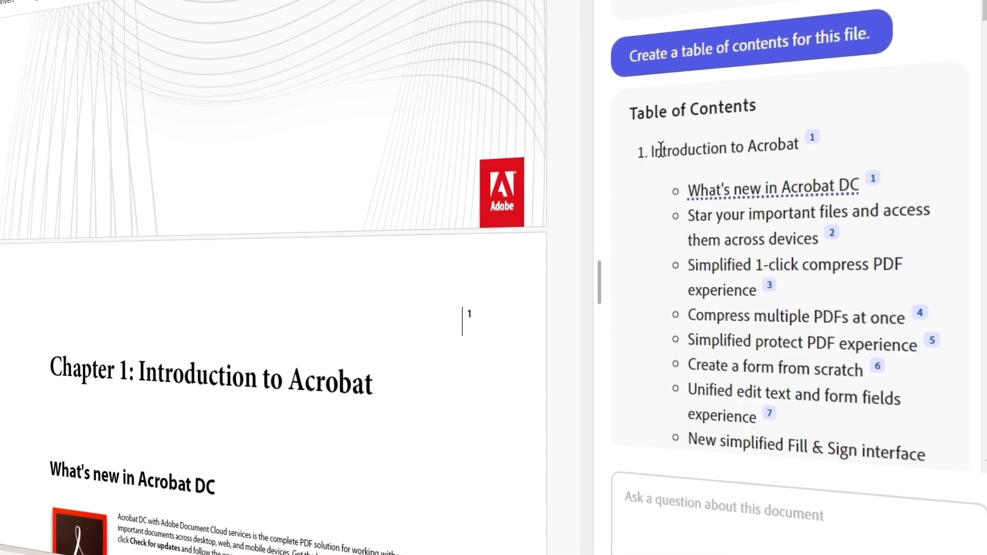
{"action": "scroll", "scroll_direction": "down", "scroll_amount": 3}
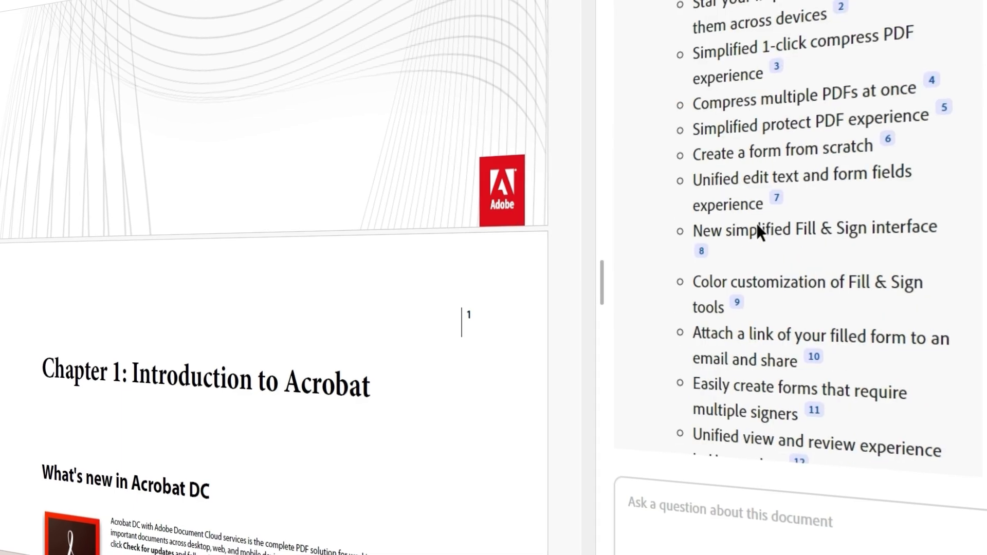
{"action": "scroll", "scroll_direction": "down", "scroll_amount": 3}
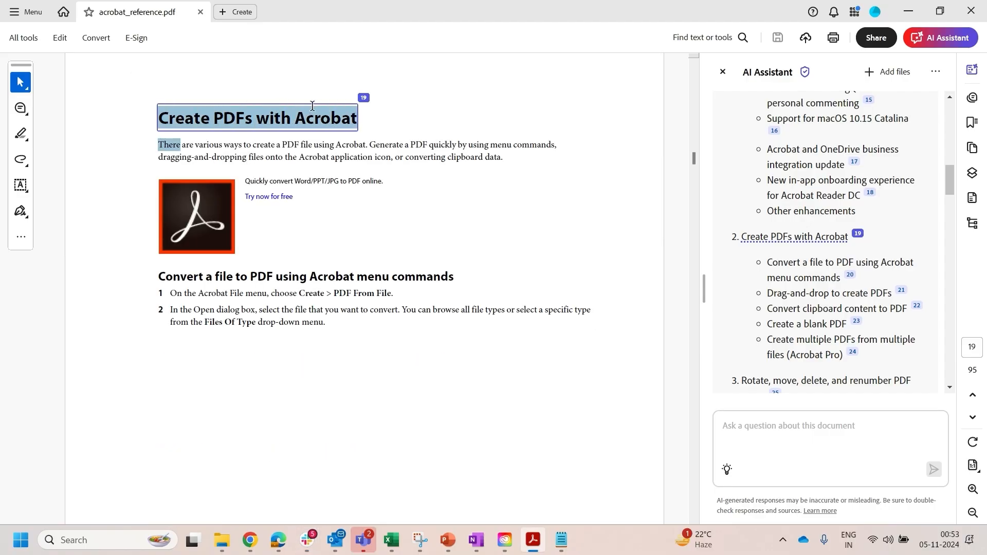
{"action": "scroll", "scroll_direction": "down", "scroll_amount": 3}
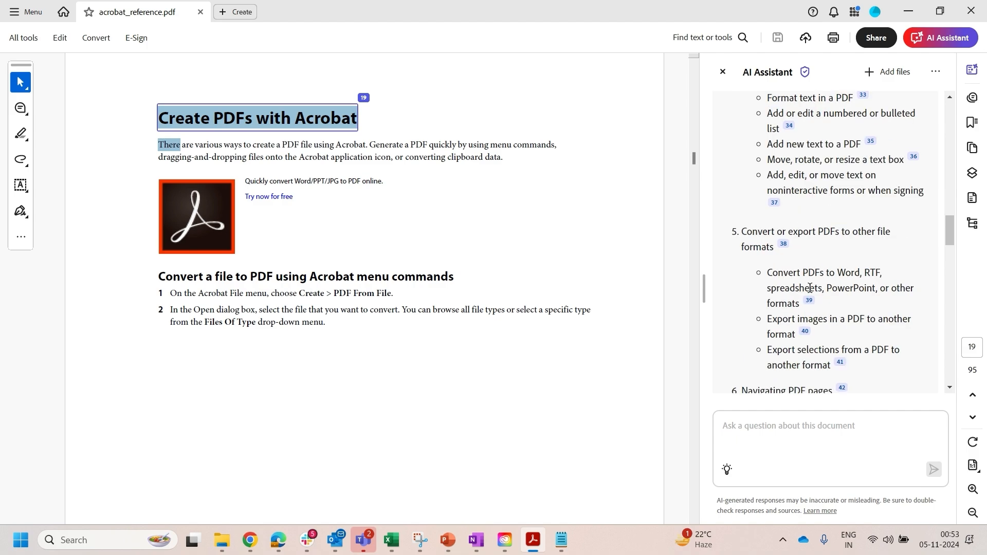
{"action": "scroll", "scroll_direction": "down", "scroll_amount": 3}
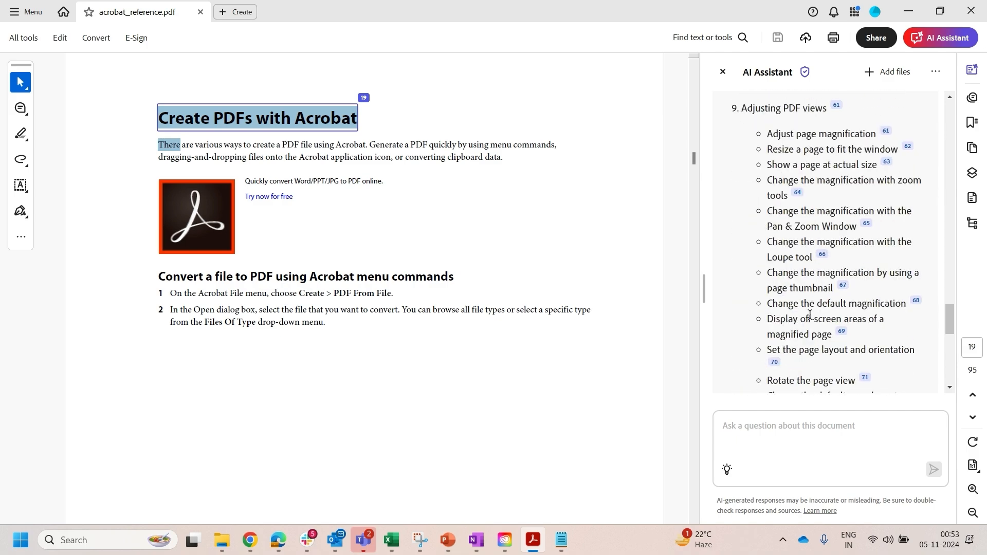
{"action": "left_click", "coordinate": [843, 187]}
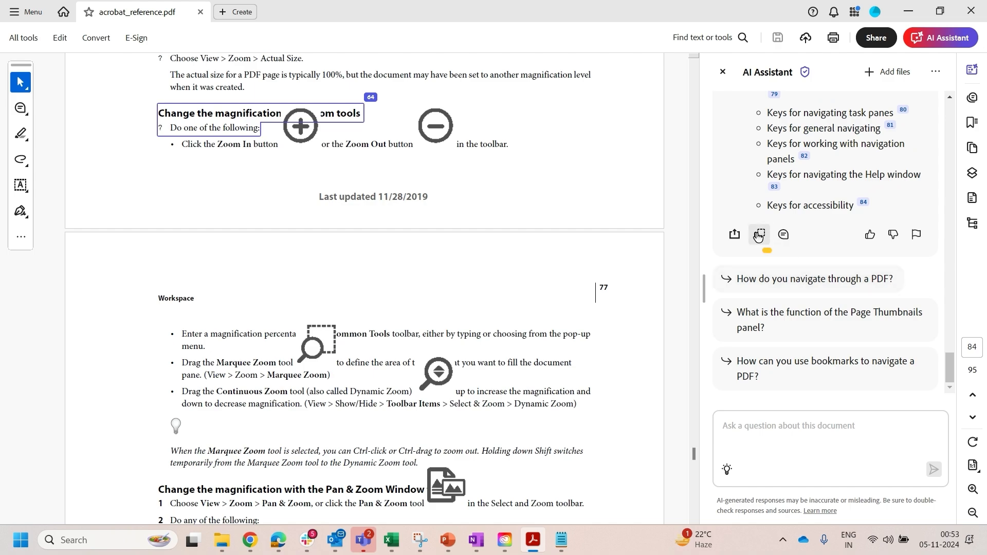
- Copy the table of contents response to the clipboard
{"action": "left_click", "coordinate": [759, 235]}
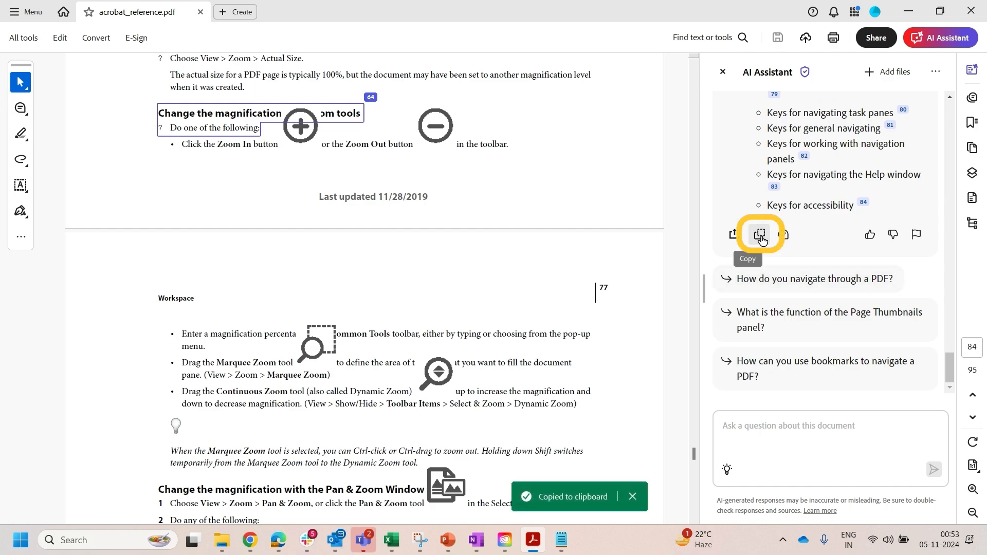
{"action": "mouse_move", "coordinate": [773, 174]}
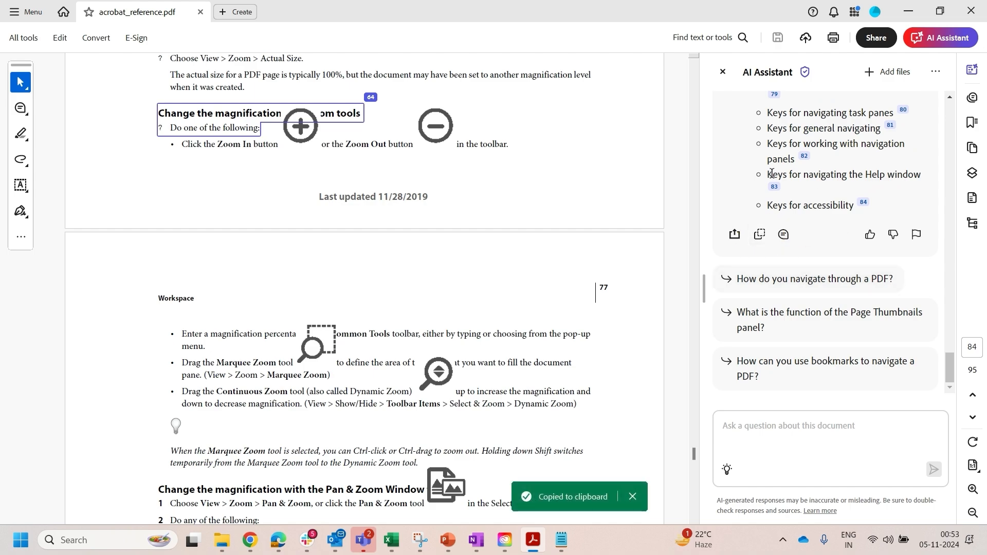
{"action": "double_click", "coordinate": [844, 175]}
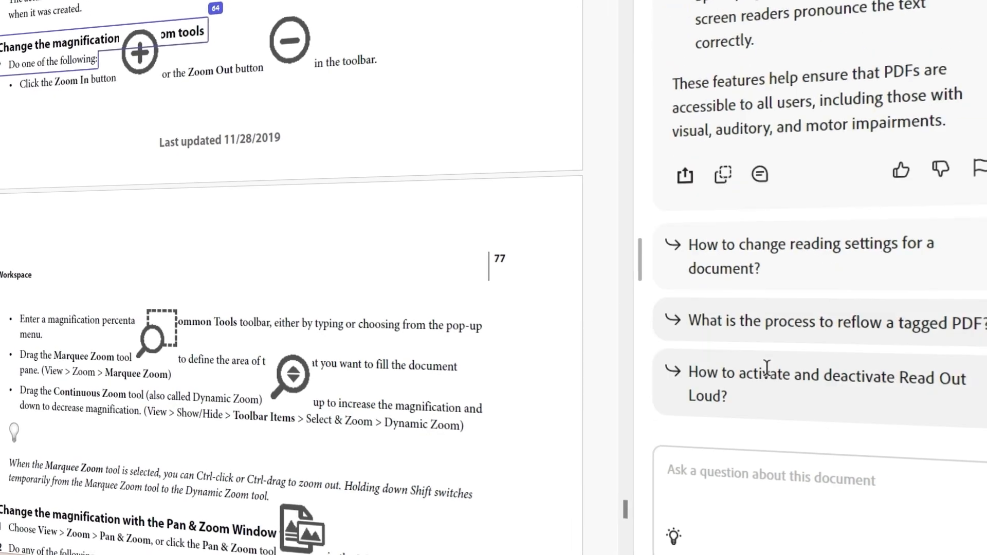
- Scroll through the AI Assistant's answer on PDF accessibility features
{"action": "scroll", "scroll_direction": "down", "scroll_amount": 3}
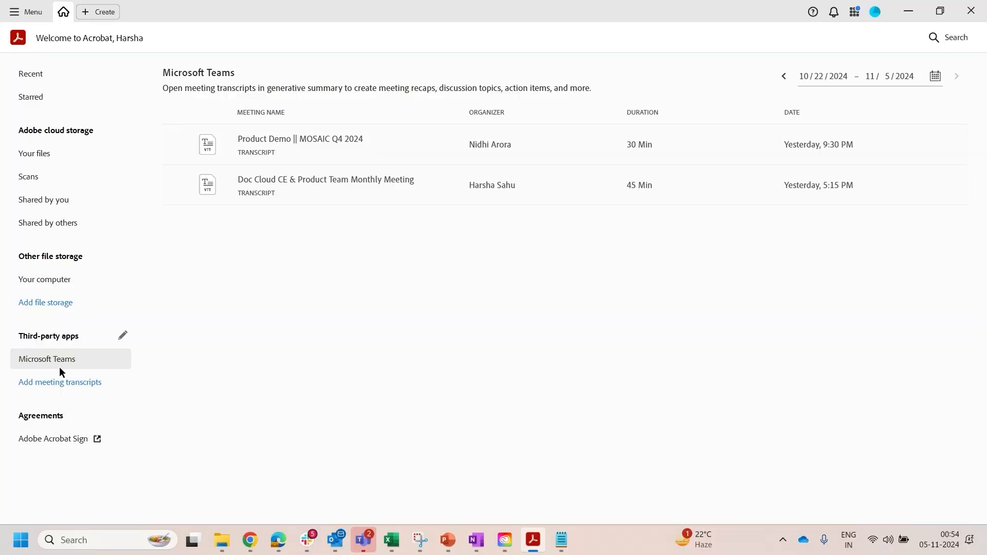
{"action": "mouse_move", "coordinate": [350, 77]}
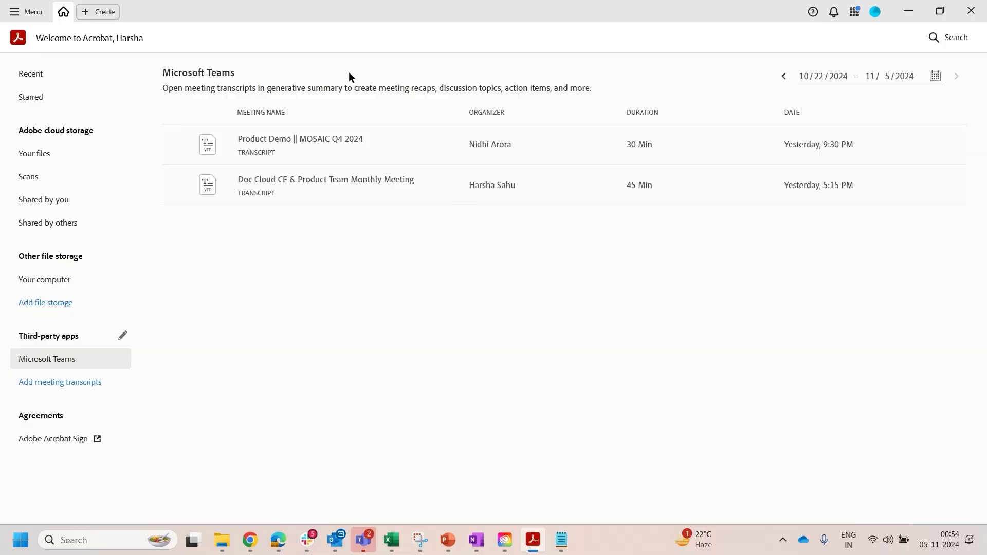
{"action": "mouse_move", "coordinate": [343, 189]}
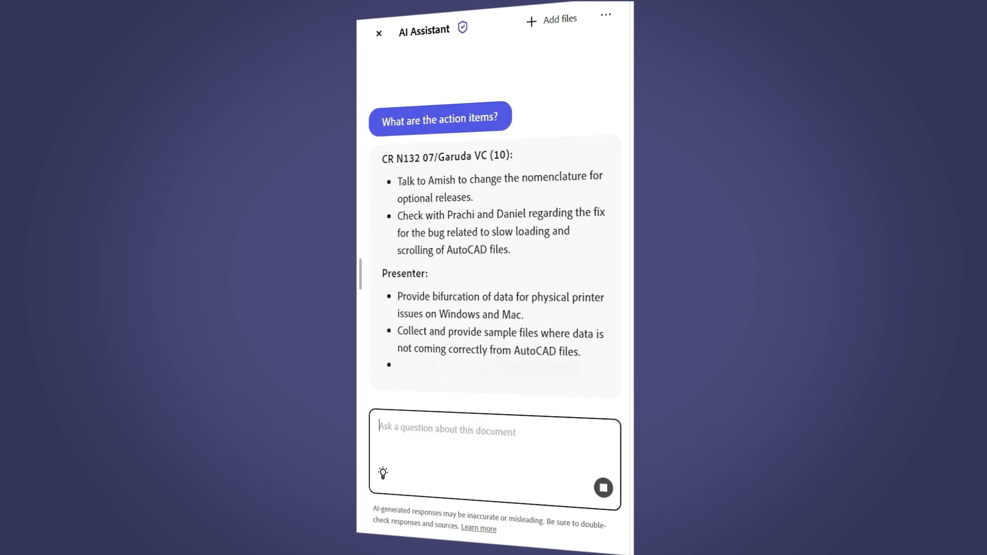
- Scroll through the AI Assistant's action items grouped by attendee
{"action": "scroll", "scroll_direction": "down", "scroll_amount": 3}
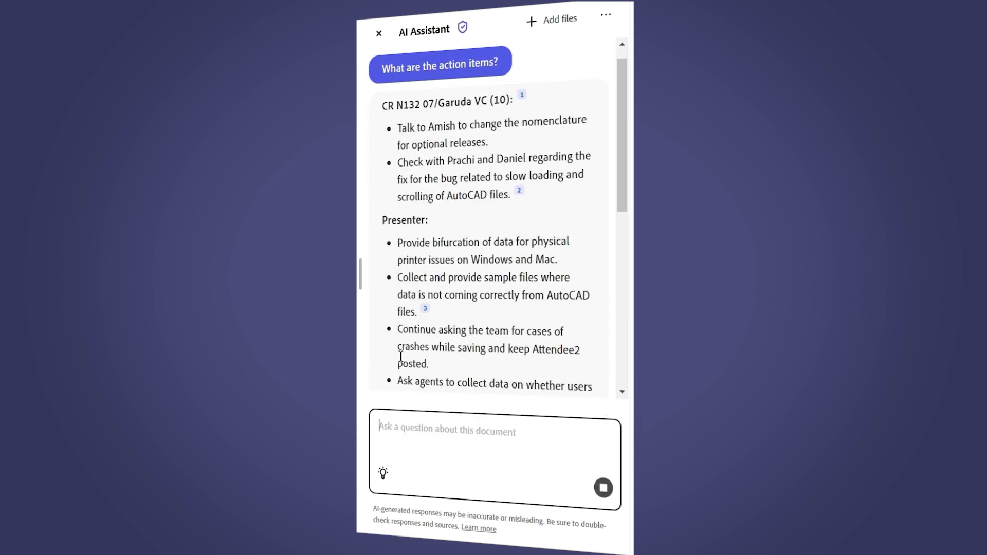
{"action": "scroll", "scroll_direction": "down", "scroll_amount": 3}
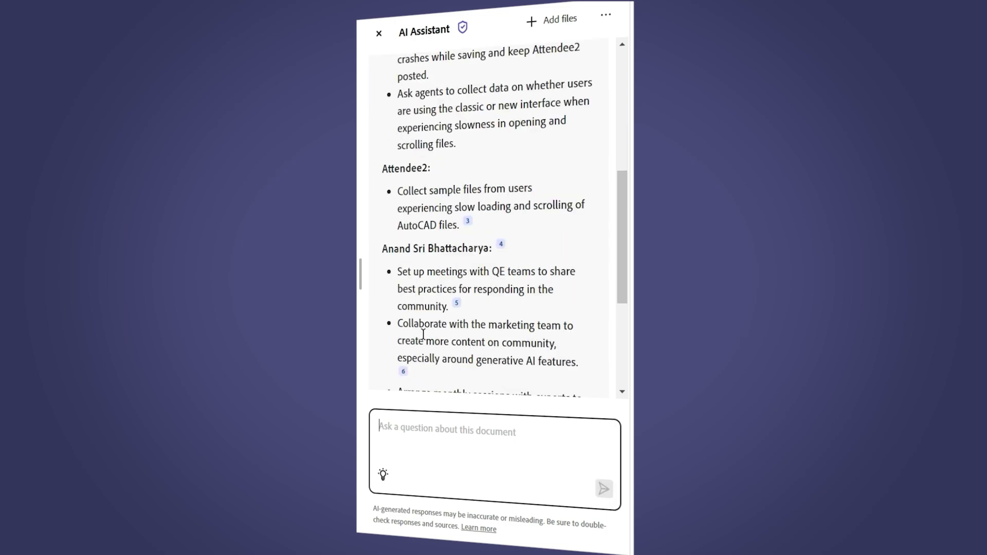
{"action": "scroll", "scroll_direction": "down", "scroll_amount": 3}
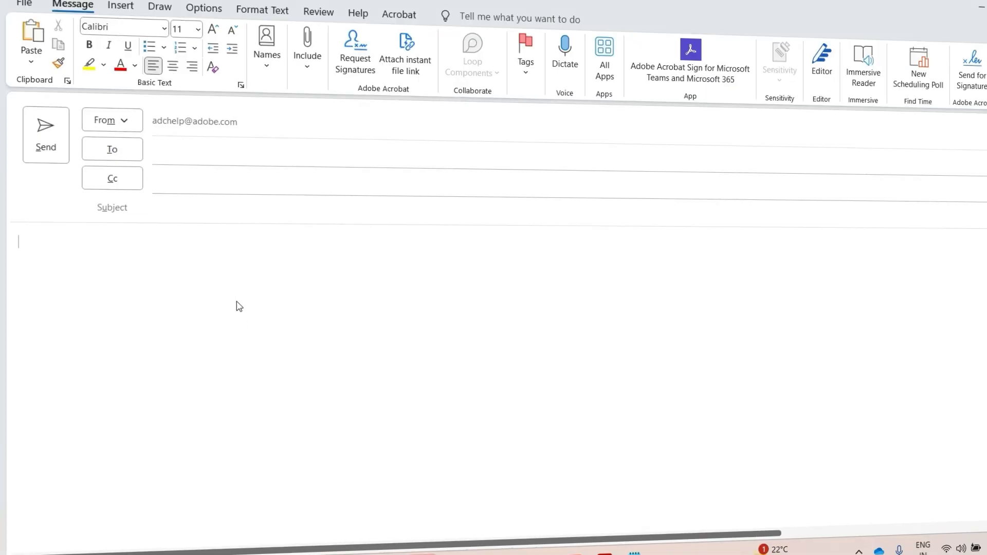
- Paste the copied action items into the new Outlook email body
{"action": "key", "text": "ctrl+v"}
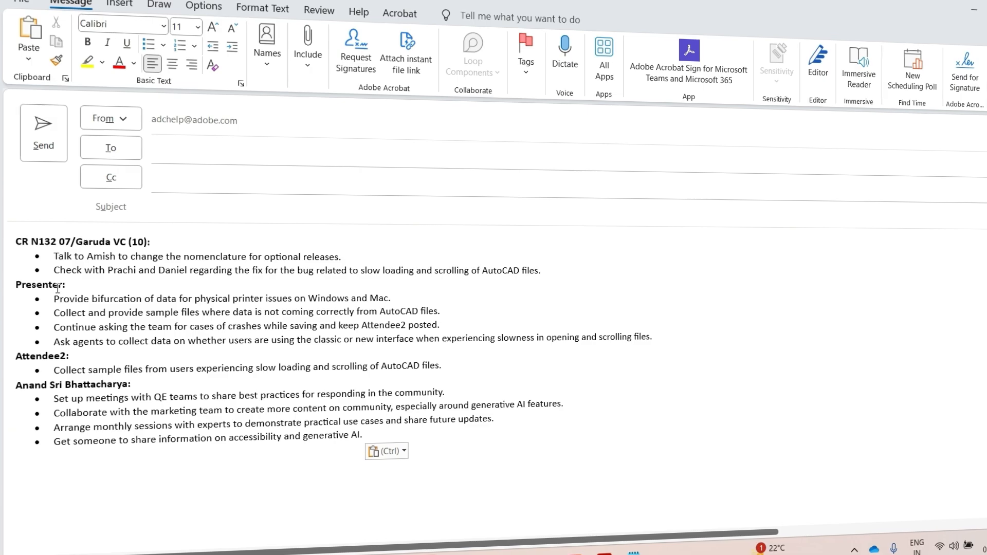